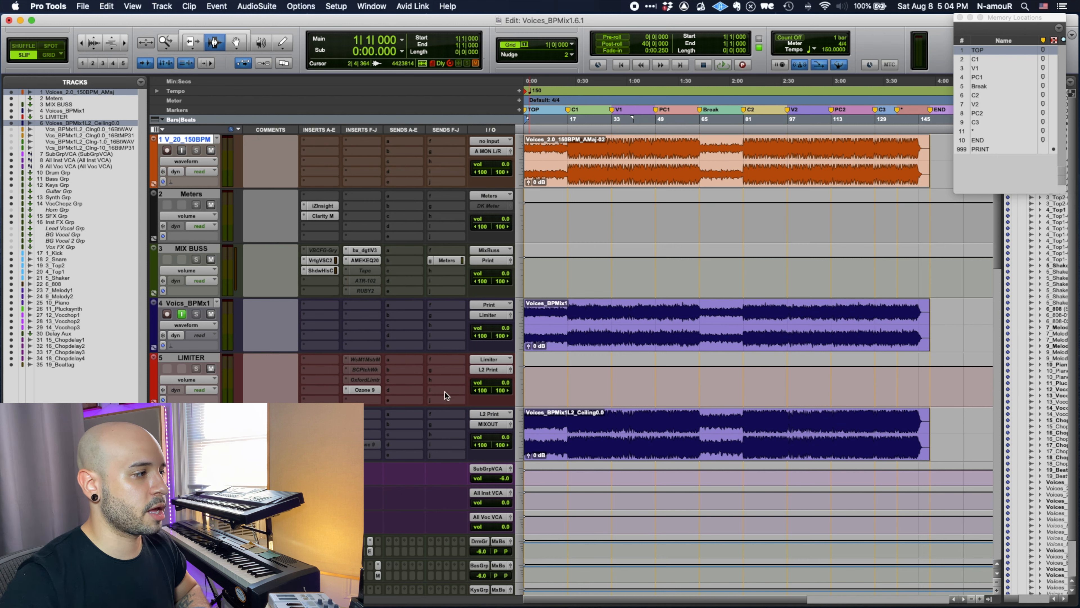
Step: Switch the vocal print track's playlist to the Voices_BPMx1L2_Ceiling-1.0 bounce
{"action": "left_click", "coordinate": [603, 429]}
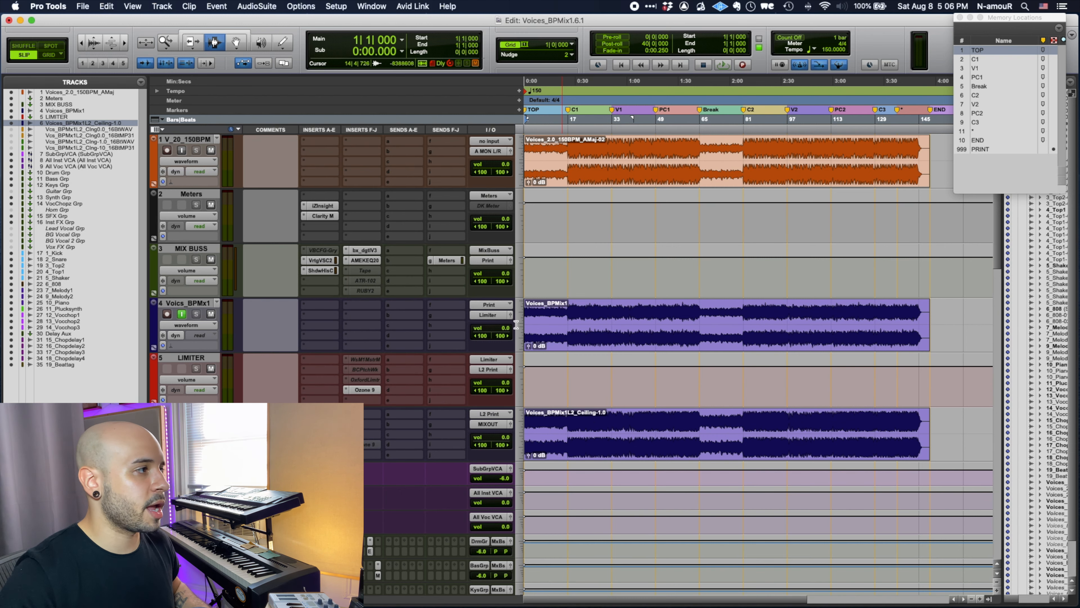
{"action": "double_click", "coordinate": [186, 139]}
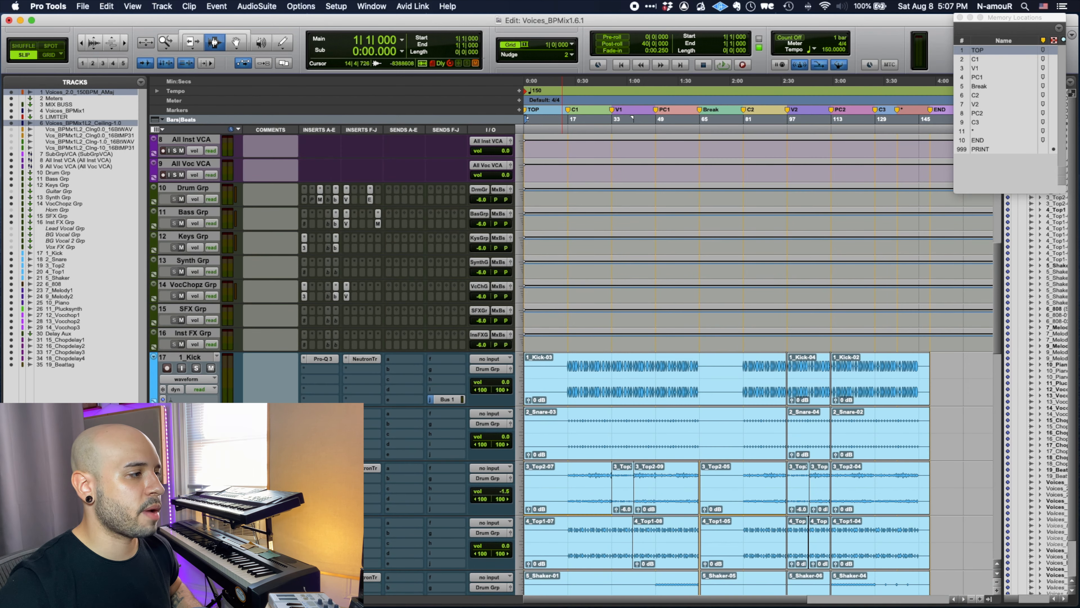
Step: Scroll down the track list toward the vocal print track
{"action": "scroll", "scroll_direction": "down", "scroll_amount": 3}
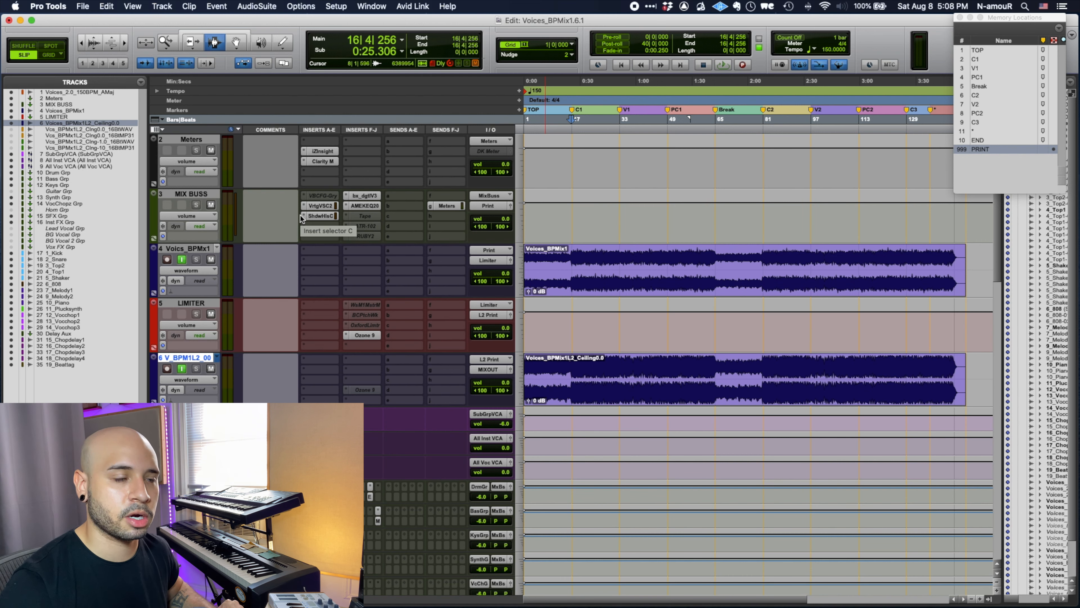
{"action": "mouse_move", "coordinate": [458, 433]}
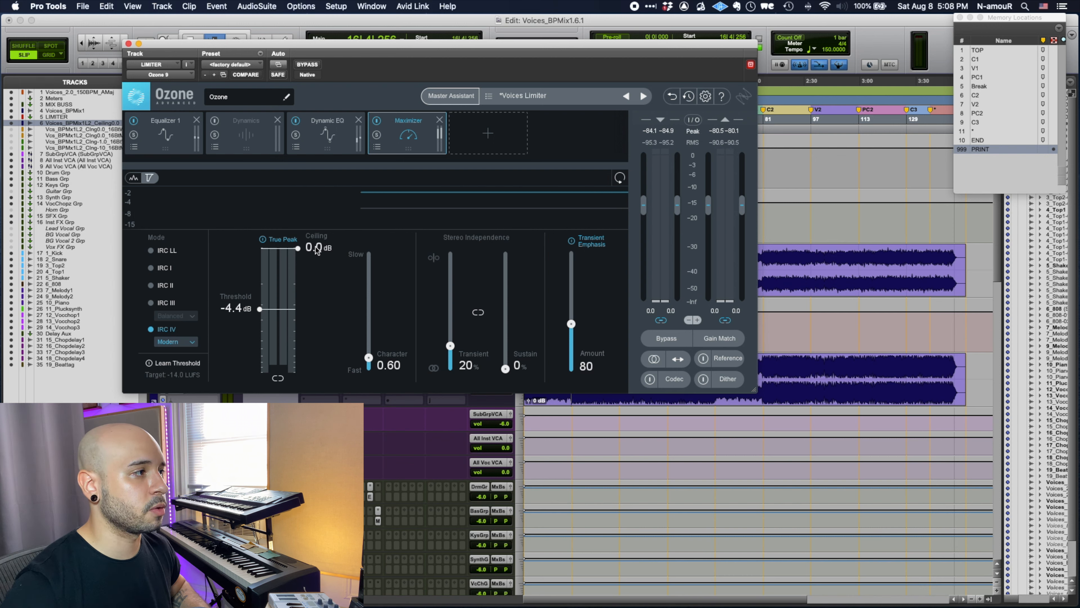
{"action": "mouse_move", "coordinate": [282, 239]}
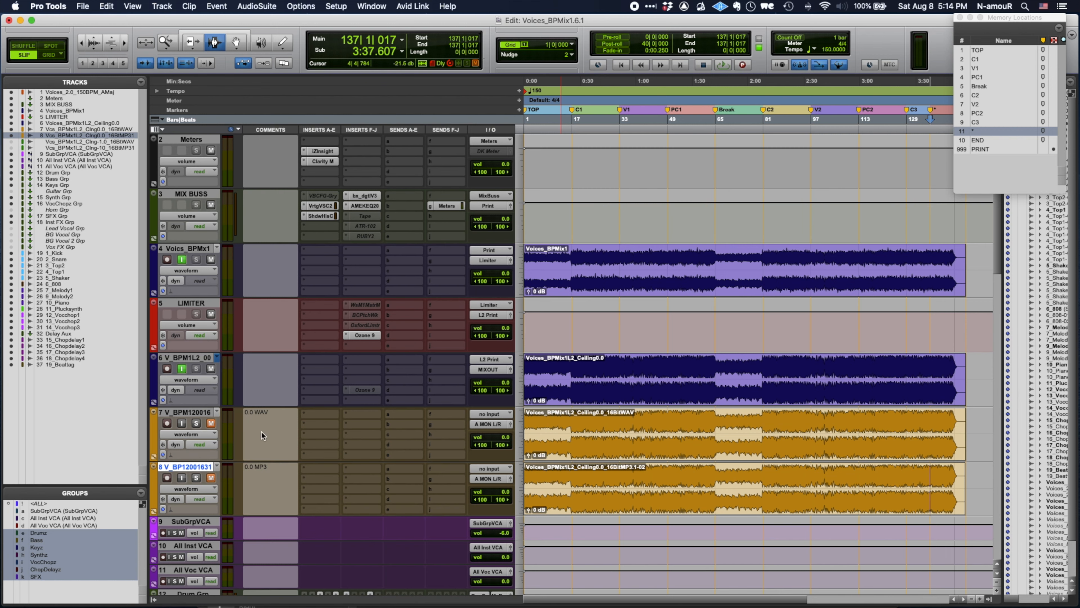
{"action": "mouse_move", "coordinate": [263, 434]}
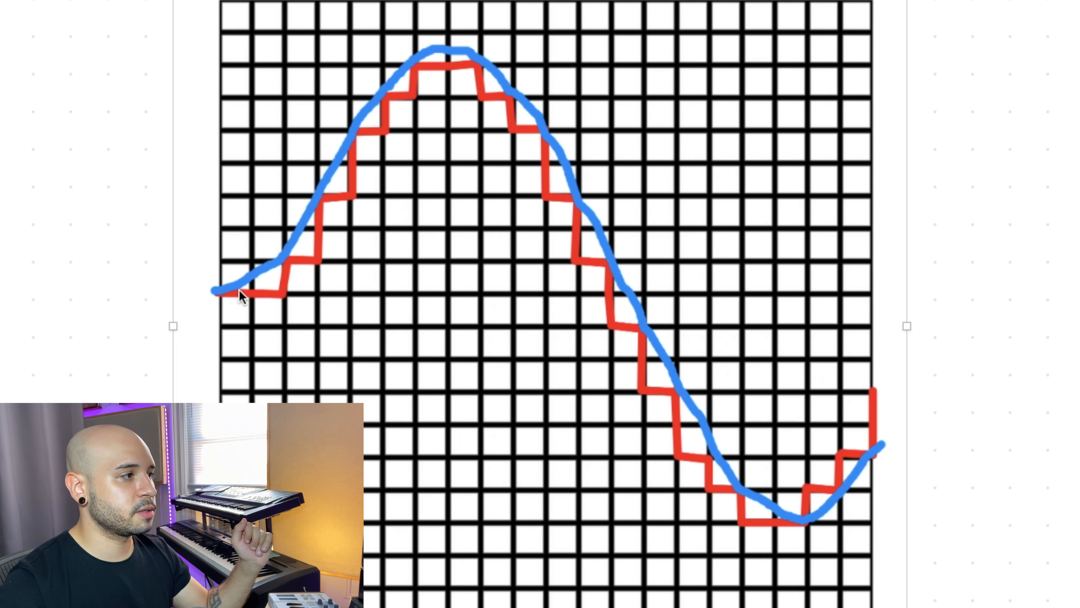
{"action": "mouse_move", "coordinate": [491, 290]}
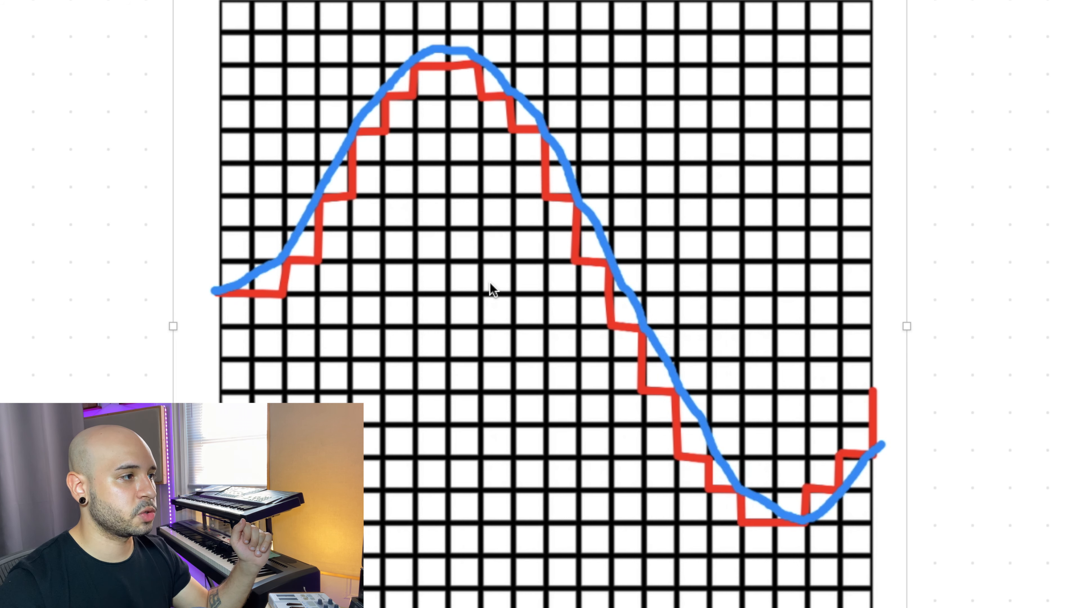
{"action": "mouse_move", "coordinate": [336, 294]}
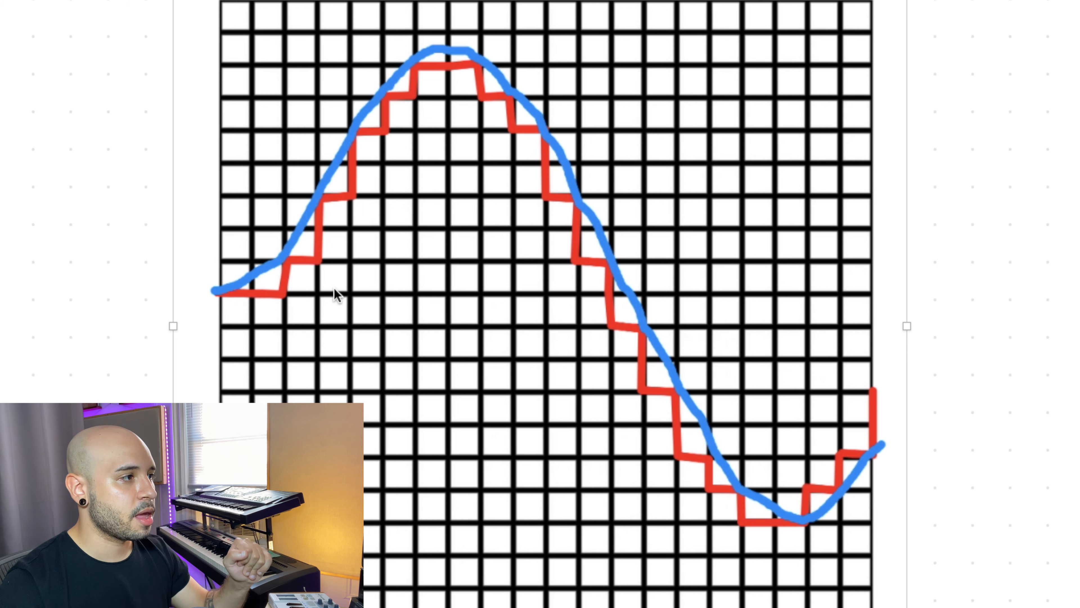
{"action": "mouse_move", "coordinate": [330, 314]}
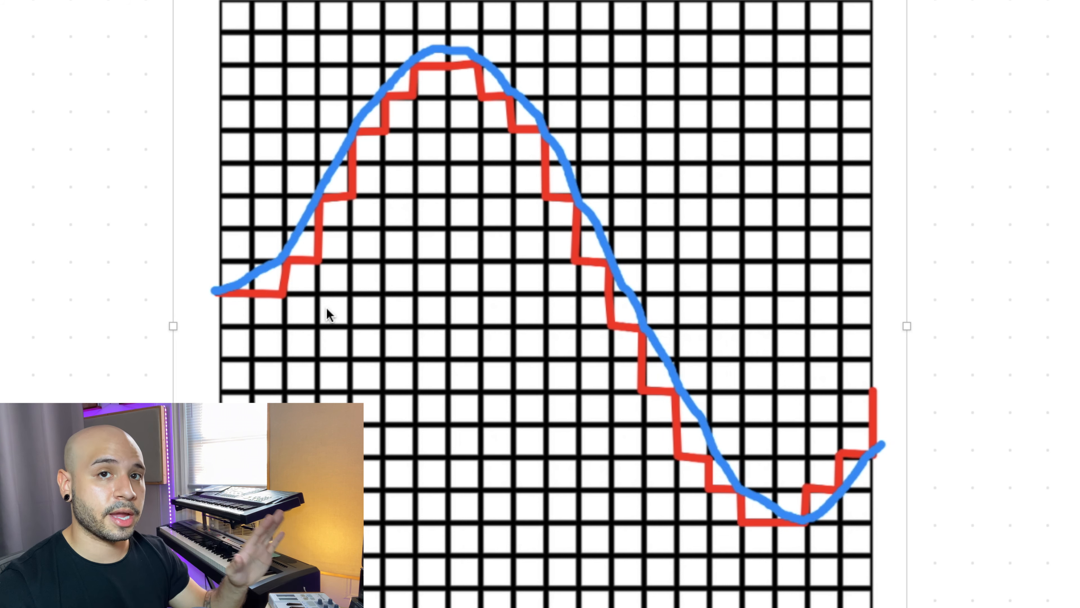
{"action": "mouse_move", "coordinate": [251, 309]}
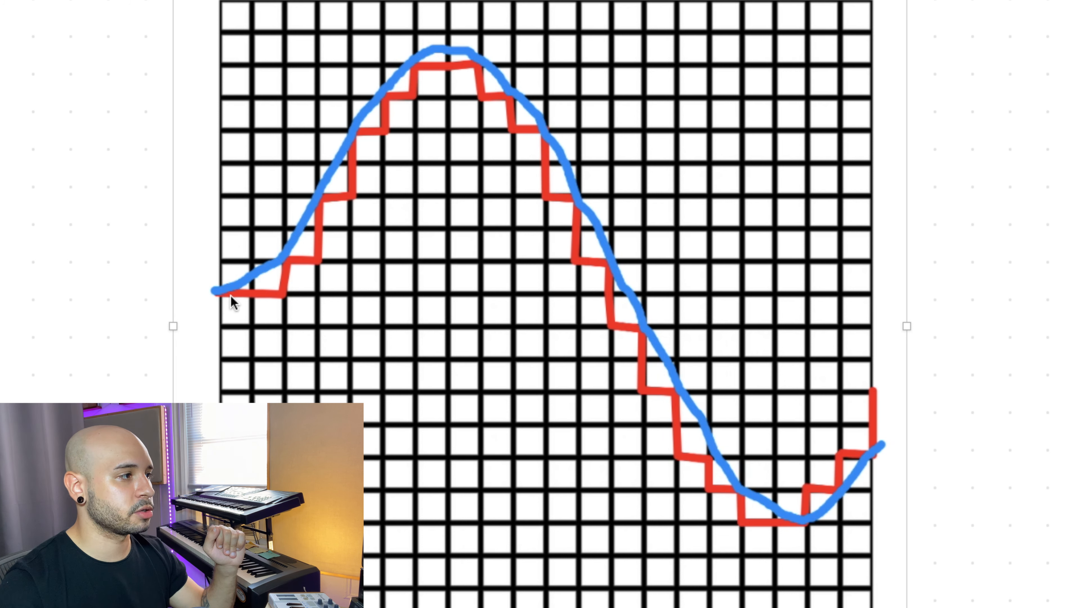
{"action": "mouse_move", "coordinate": [286, 273]}
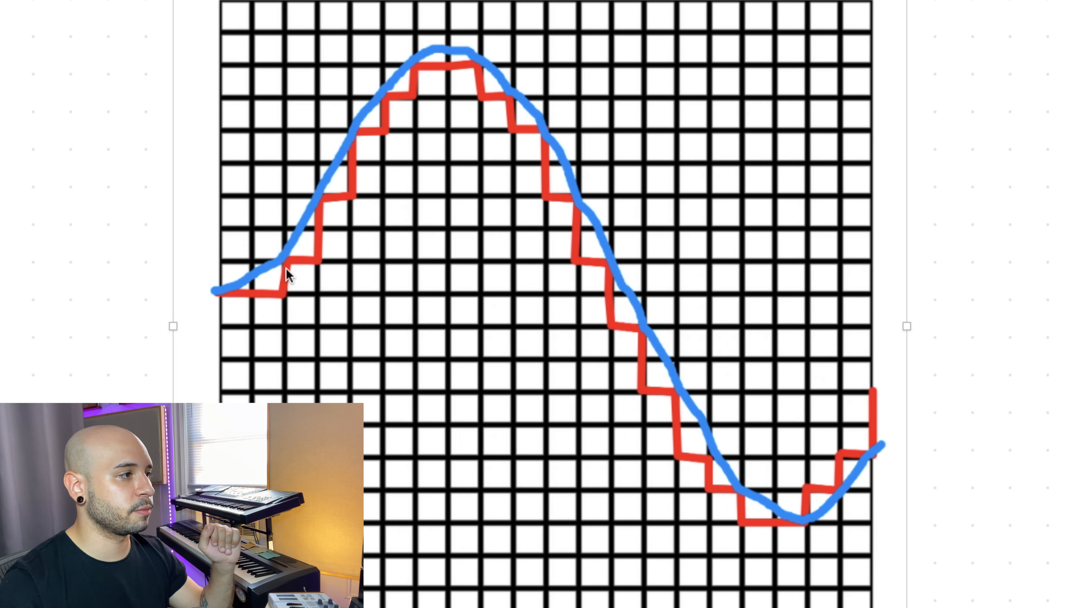
{"action": "mouse_move", "coordinate": [310, 269]}
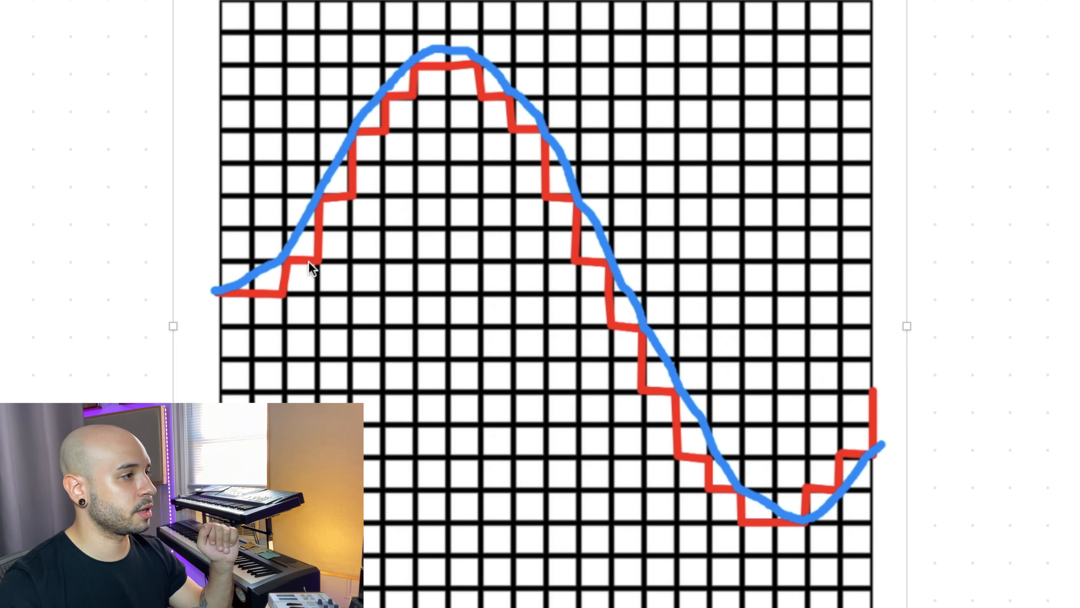
{"action": "mouse_move", "coordinate": [339, 204]}
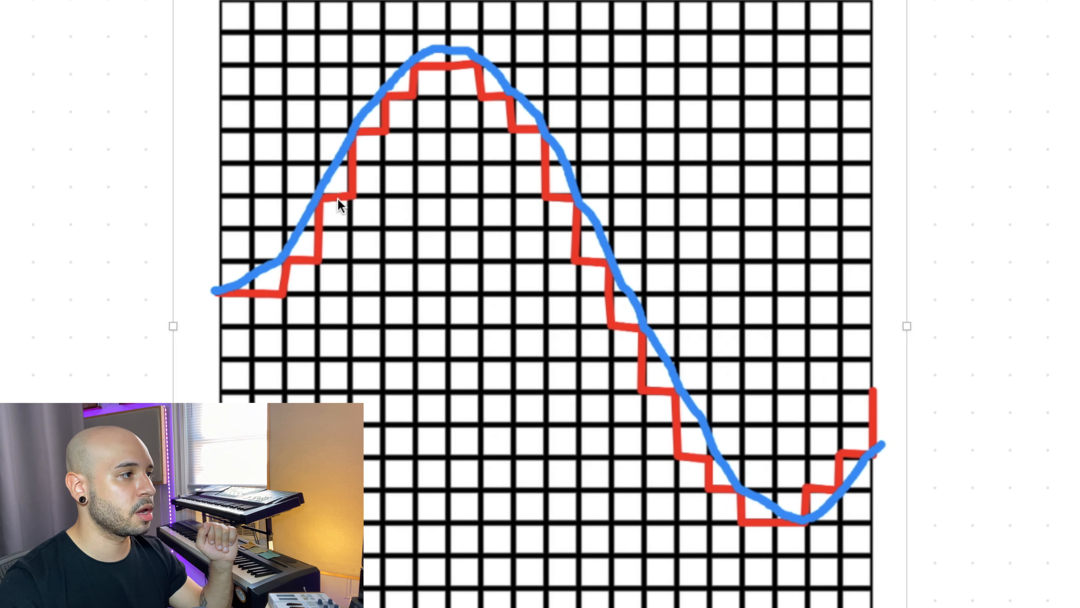
{"action": "mouse_move", "coordinate": [399, 103]}
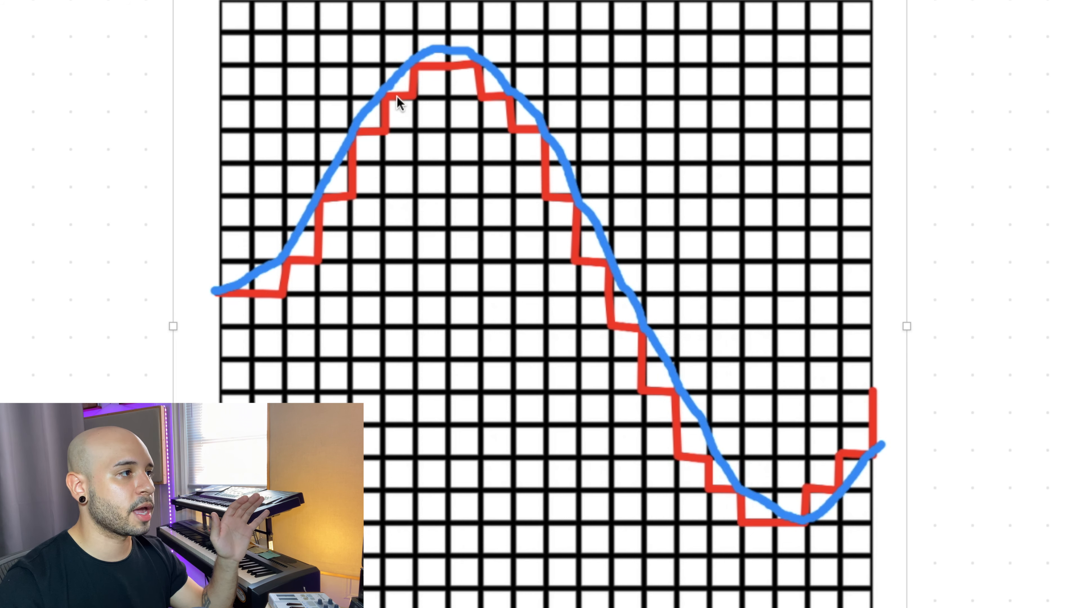
{"action": "mouse_move", "coordinate": [515, 109]}
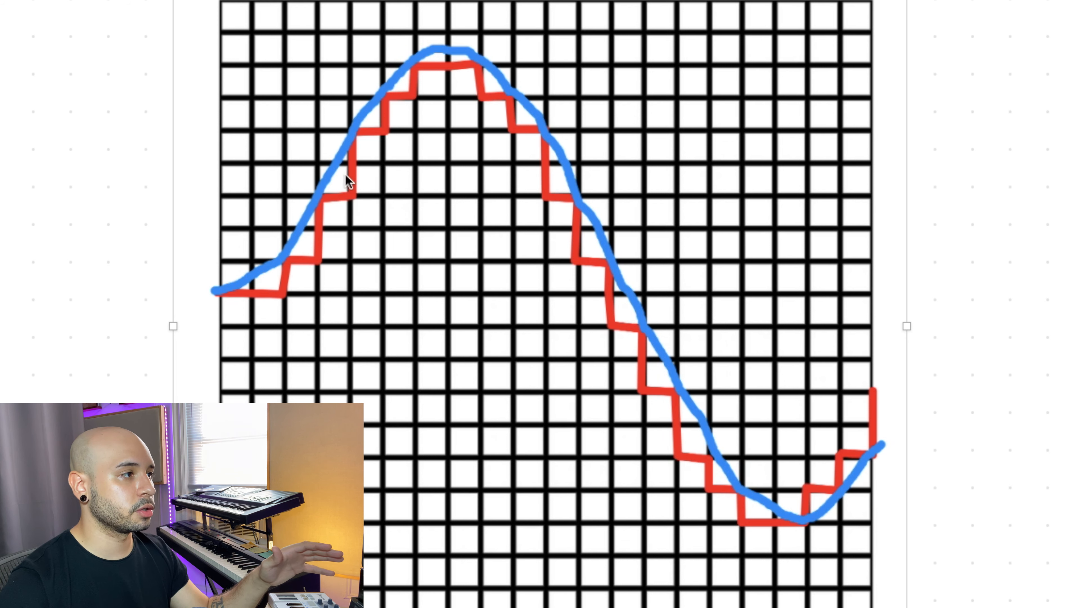
{"action": "mouse_move", "coordinate": [478, 76]}
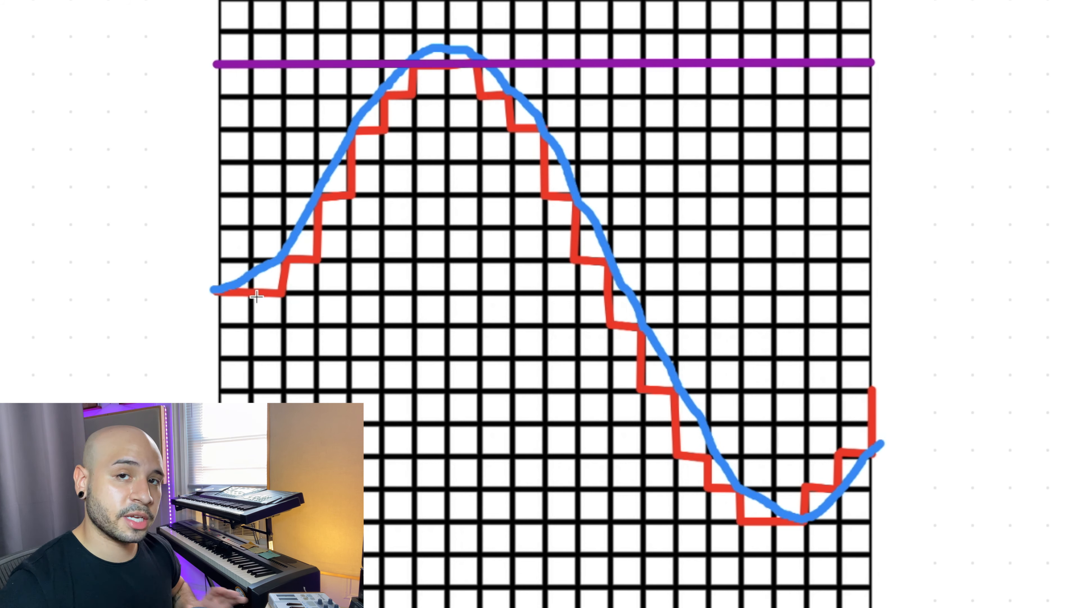
{"action": "mouse_move", "coordinate": [315, 252]}
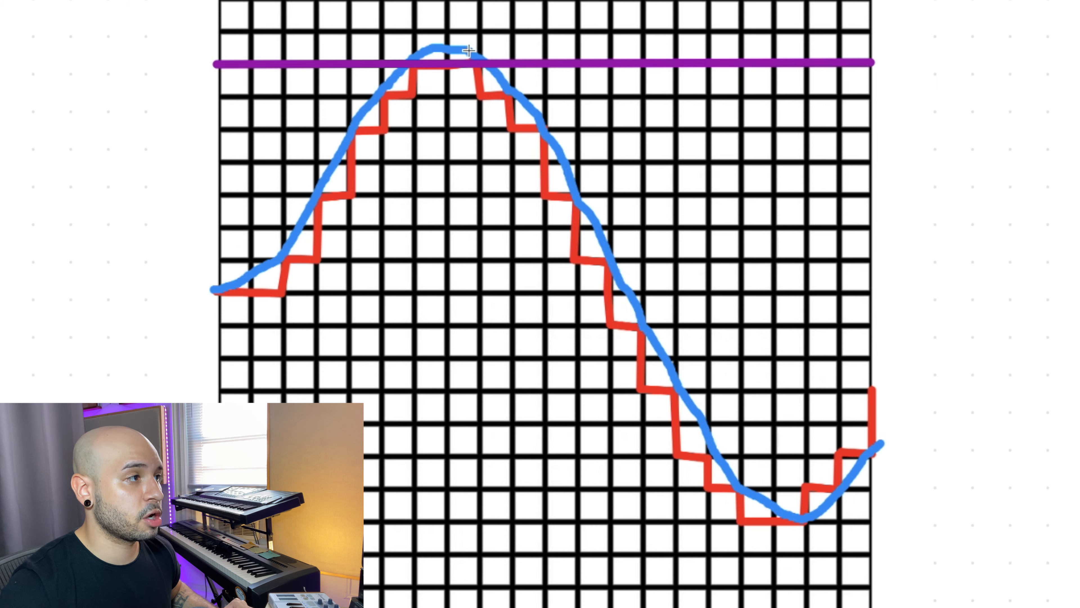
{"action": "mouse_move", "coordinate": [475, 65]}
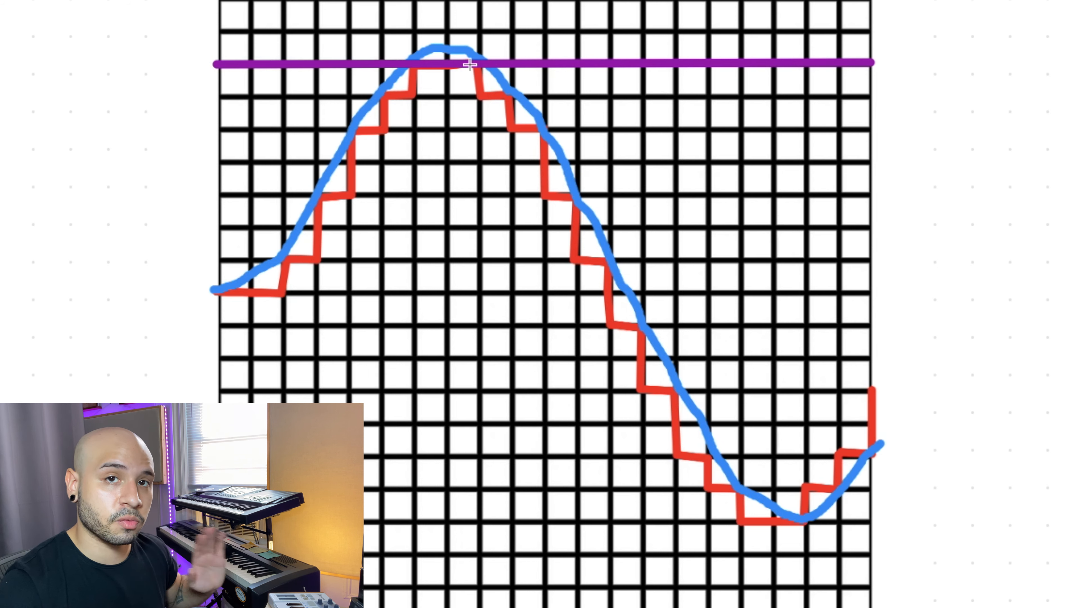
{"action": "mouse_move", "coordinate": [420, 63]}
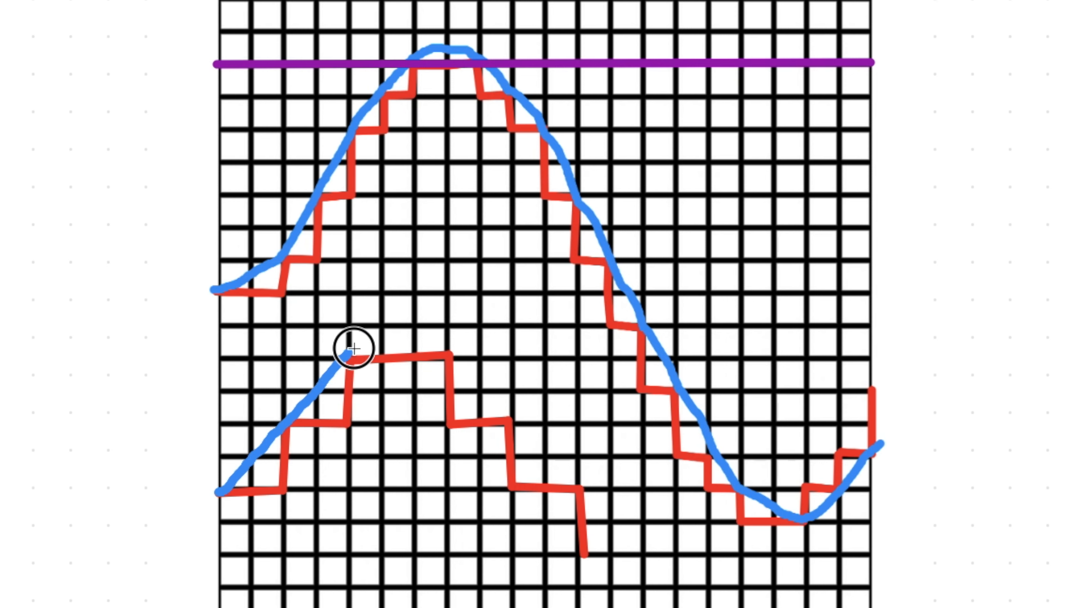
Step: Trace a smooth blue curve rising over and across the smaller stepped wave's peak
{"action": "left_click_drag", "start_coordinate": [353, 347], "coordinate": [443, 330]}
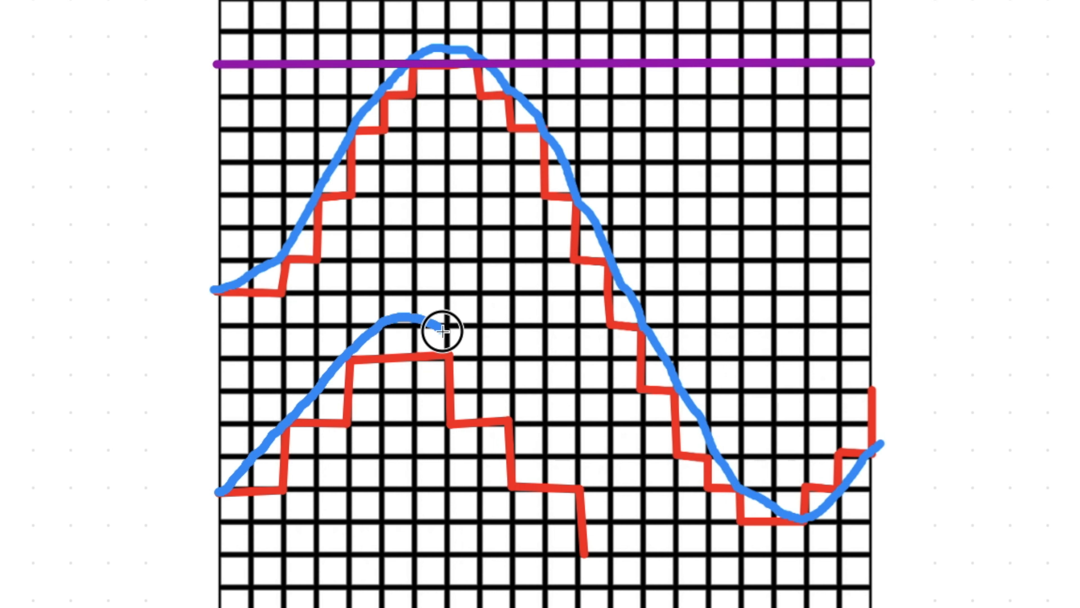
{"action": "left_click_drag", "start_coordinate": [441, 331], "coordinate": [510, 406]}
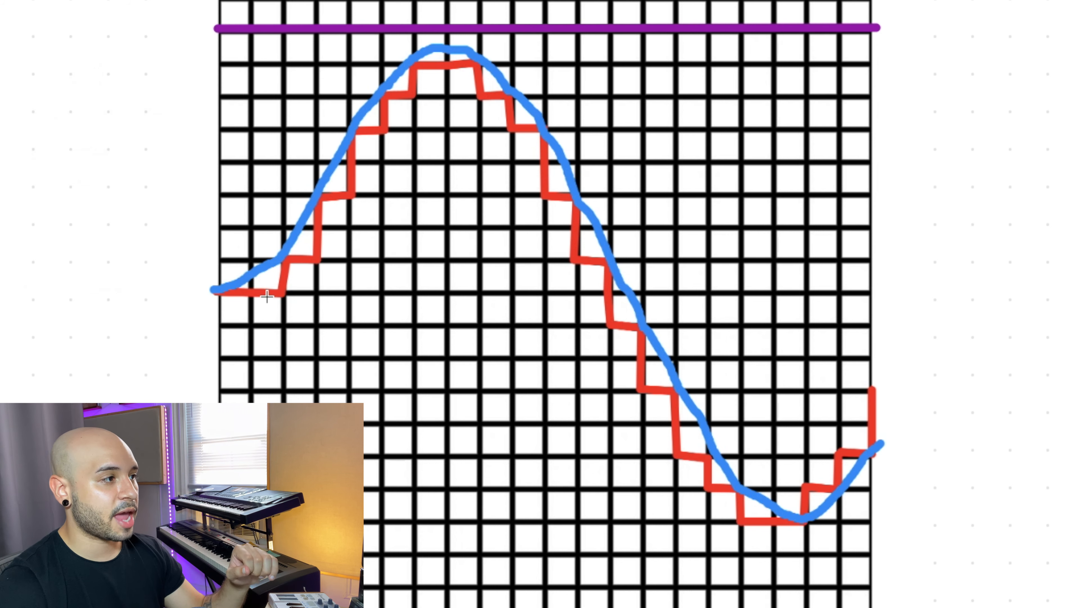
{"action": "mouse_move", "coordinate": [518, 102]}
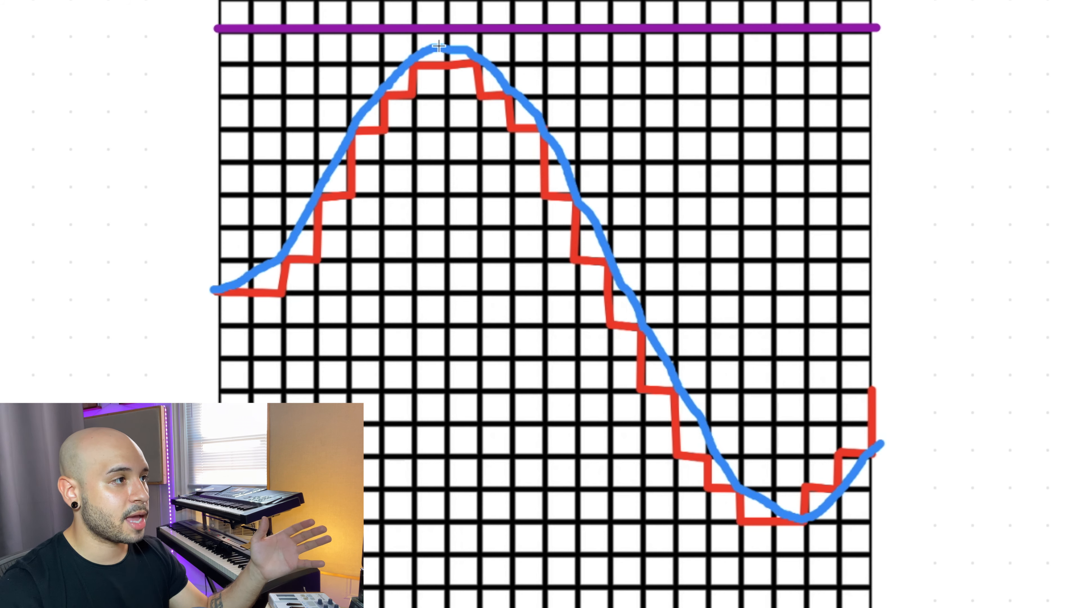
{"action": "mouse_move", "coordinate": [493, 75]}
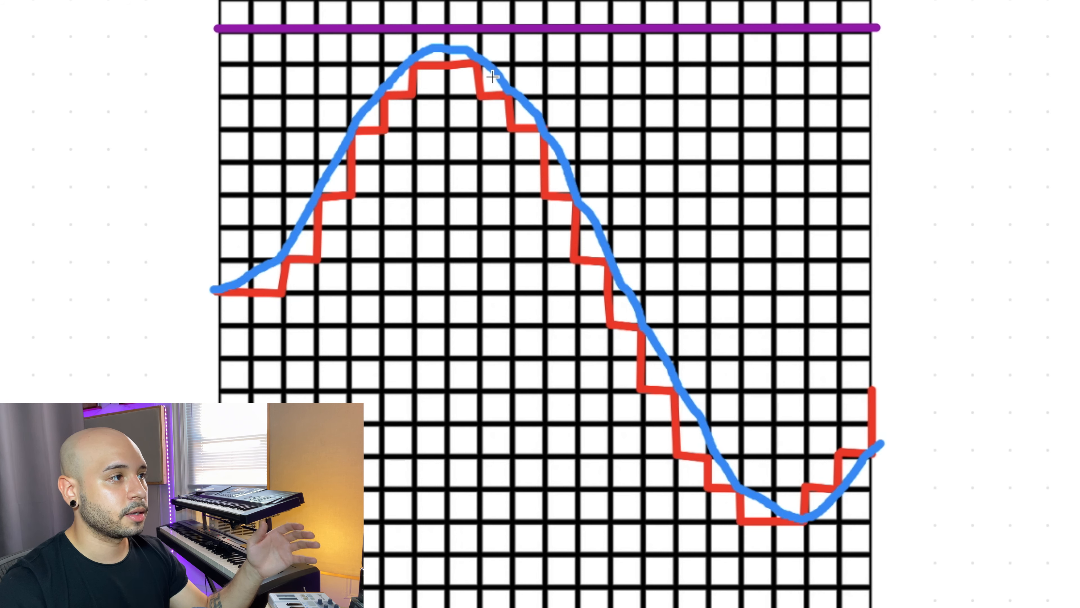